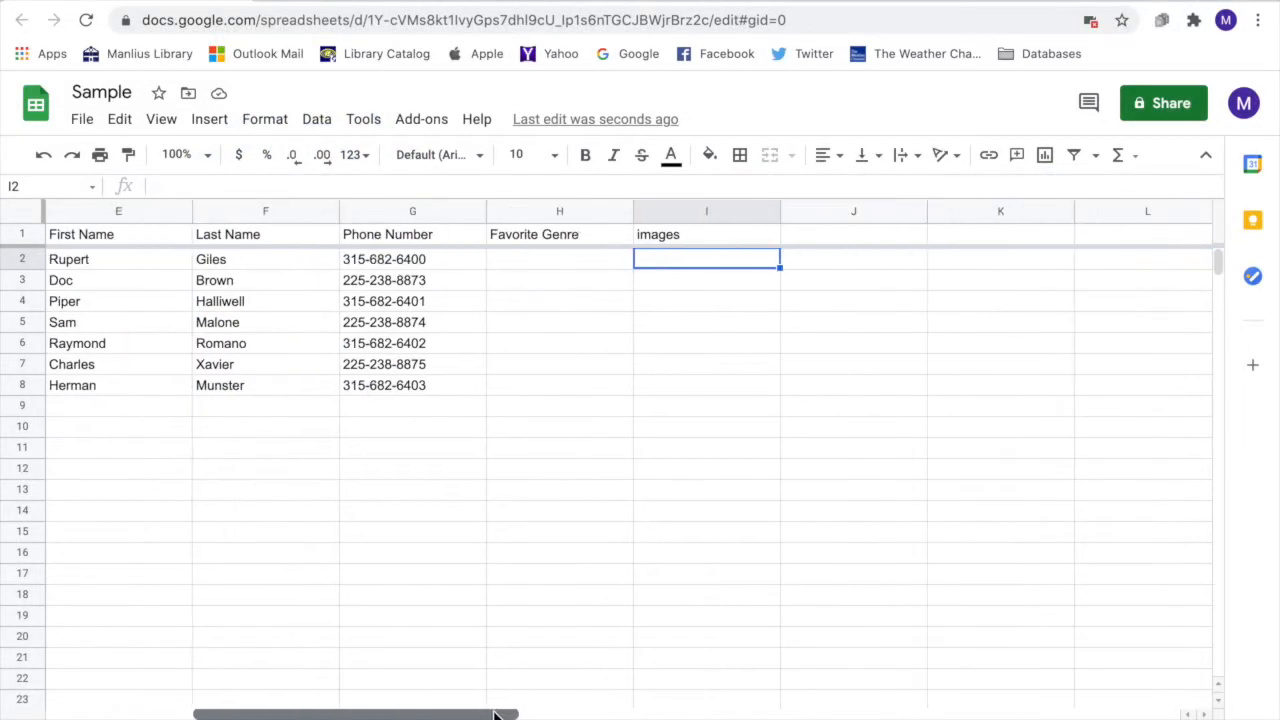
mouse_move(532, 264)
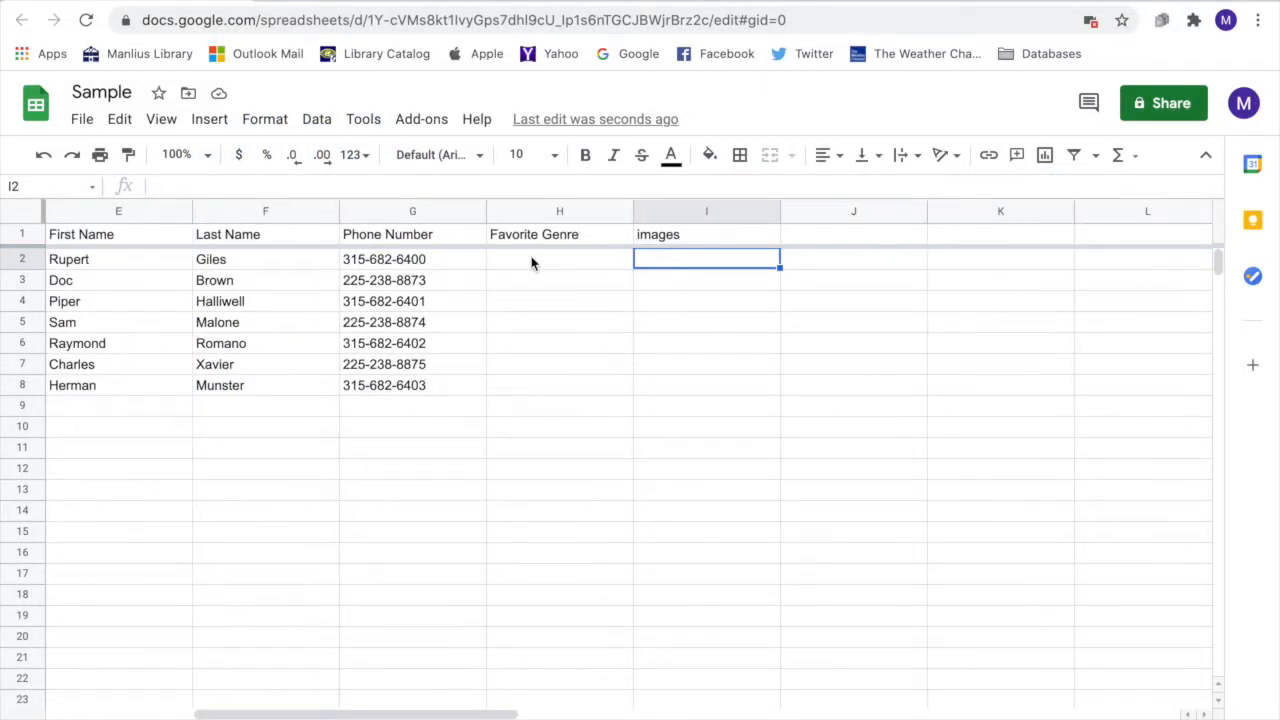
Select the empty Favorite Genre cell H2 and reach the Data tools.
click(560, 260)
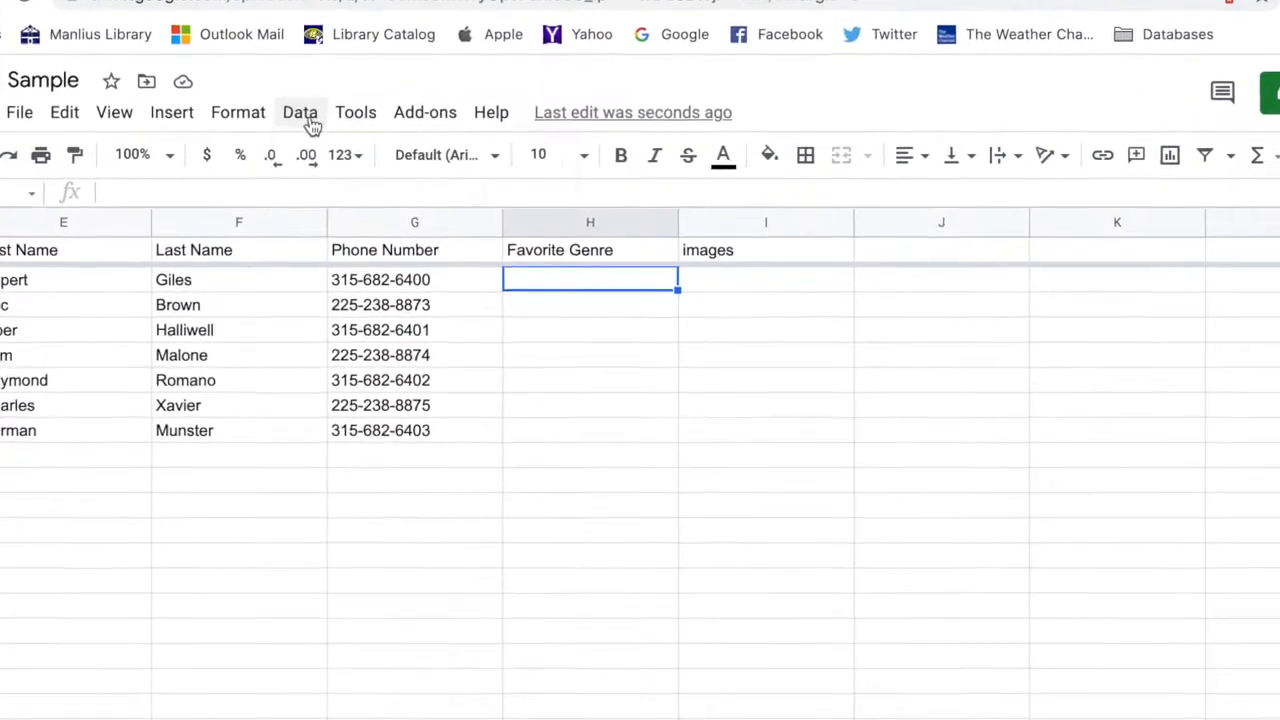
click(300, 112)
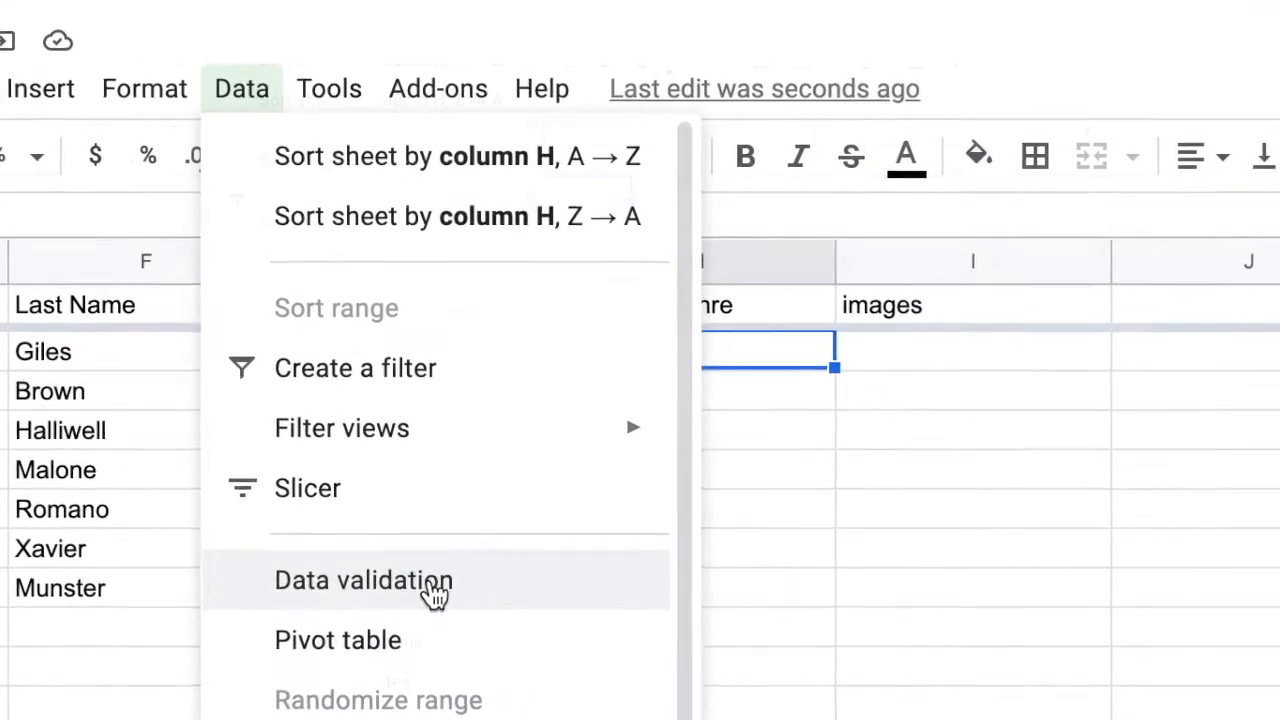
Start a data validation rule for H2 with criteria set to List of items.
click(364, 580)
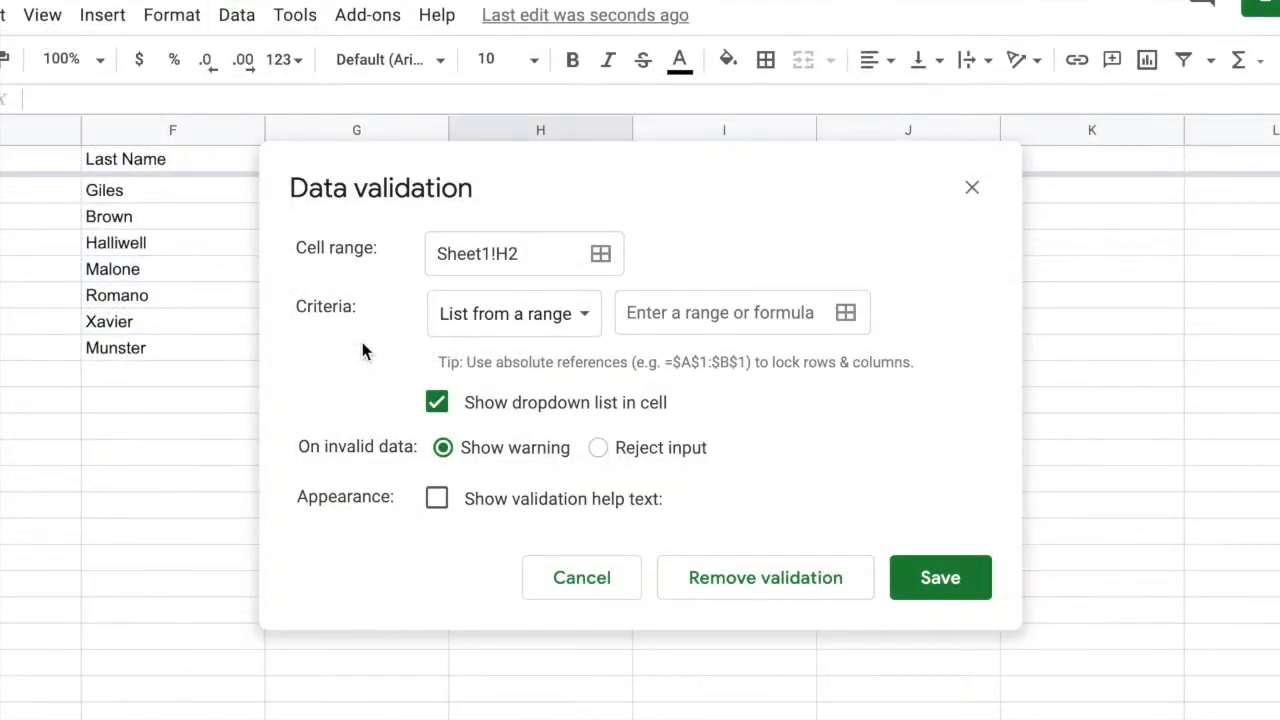
mouse_move(550, 356)
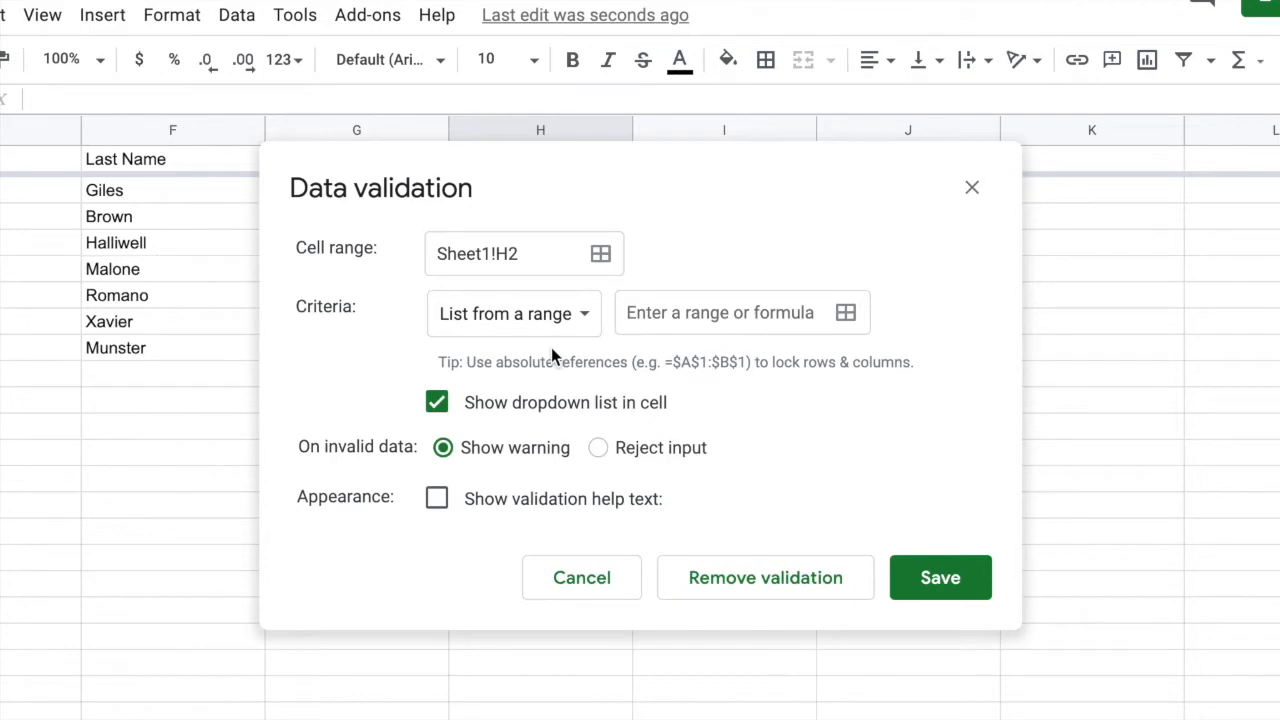
click(512, 312)
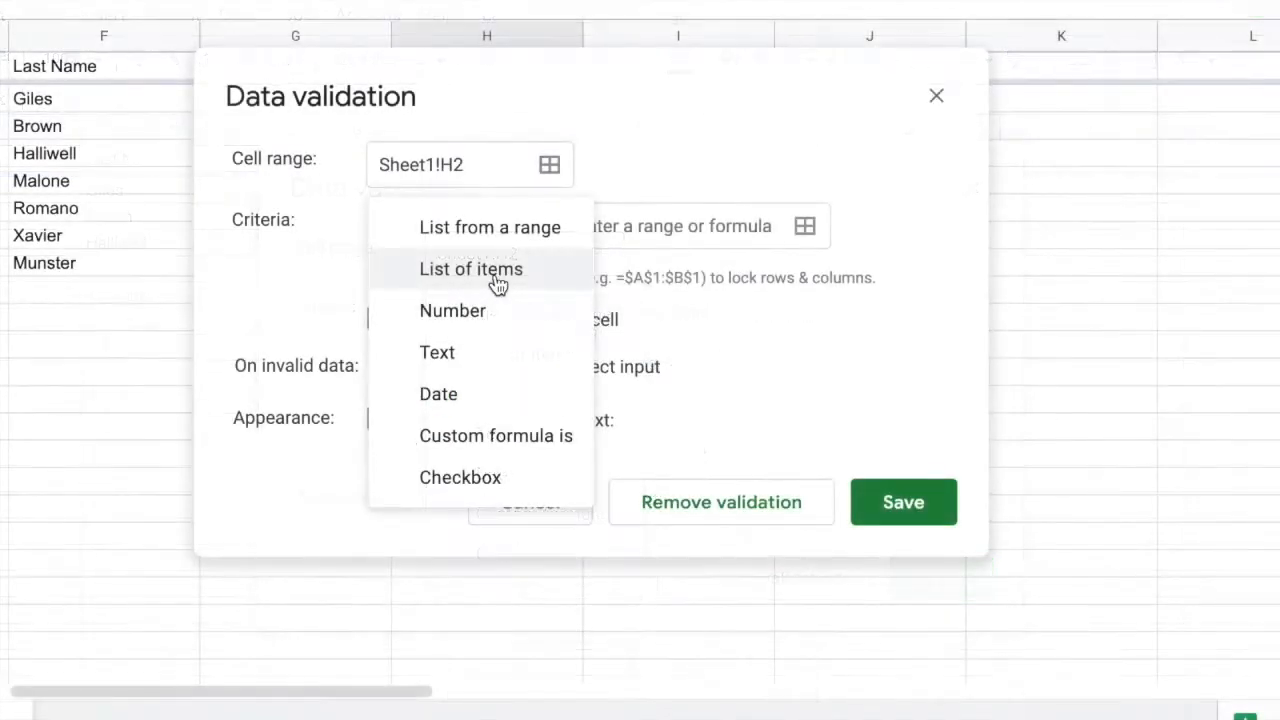
click(472, 268)
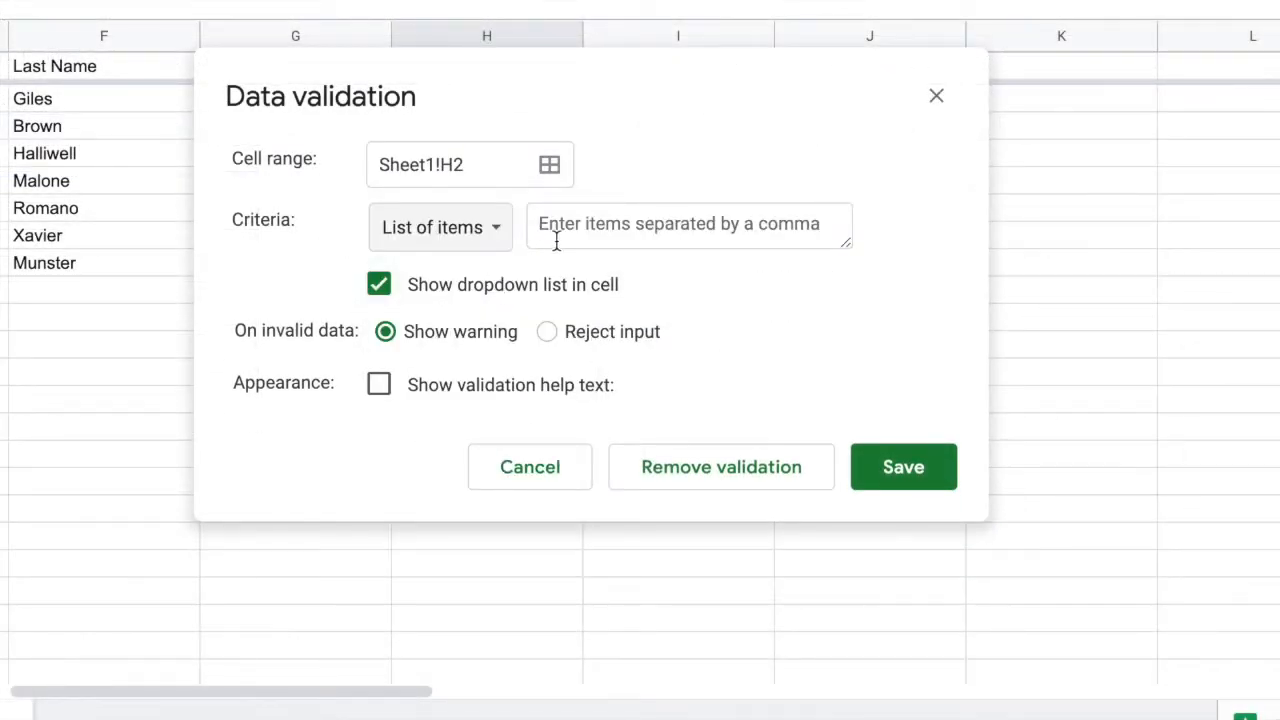
Enter 'Science fiction, fantasy, horror, adventure, romance' as the allowed list items.
click(688, 224)
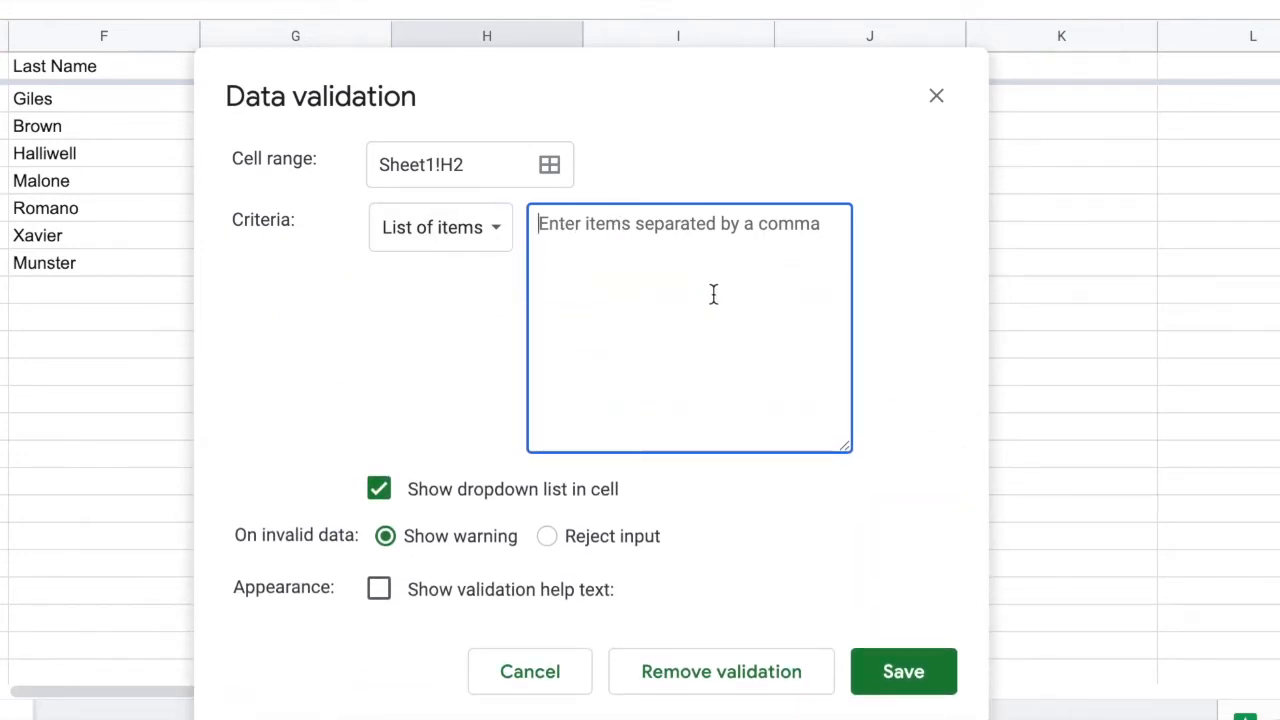
text(Sci)
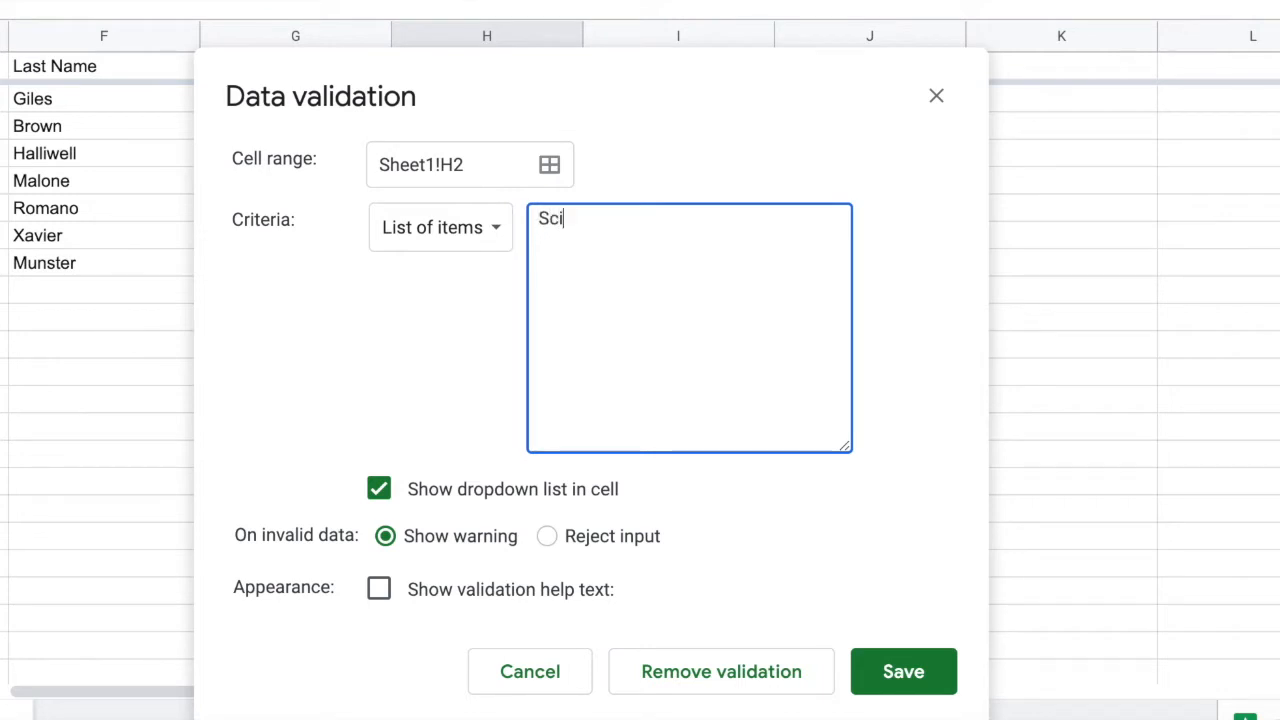
text(ence fi)
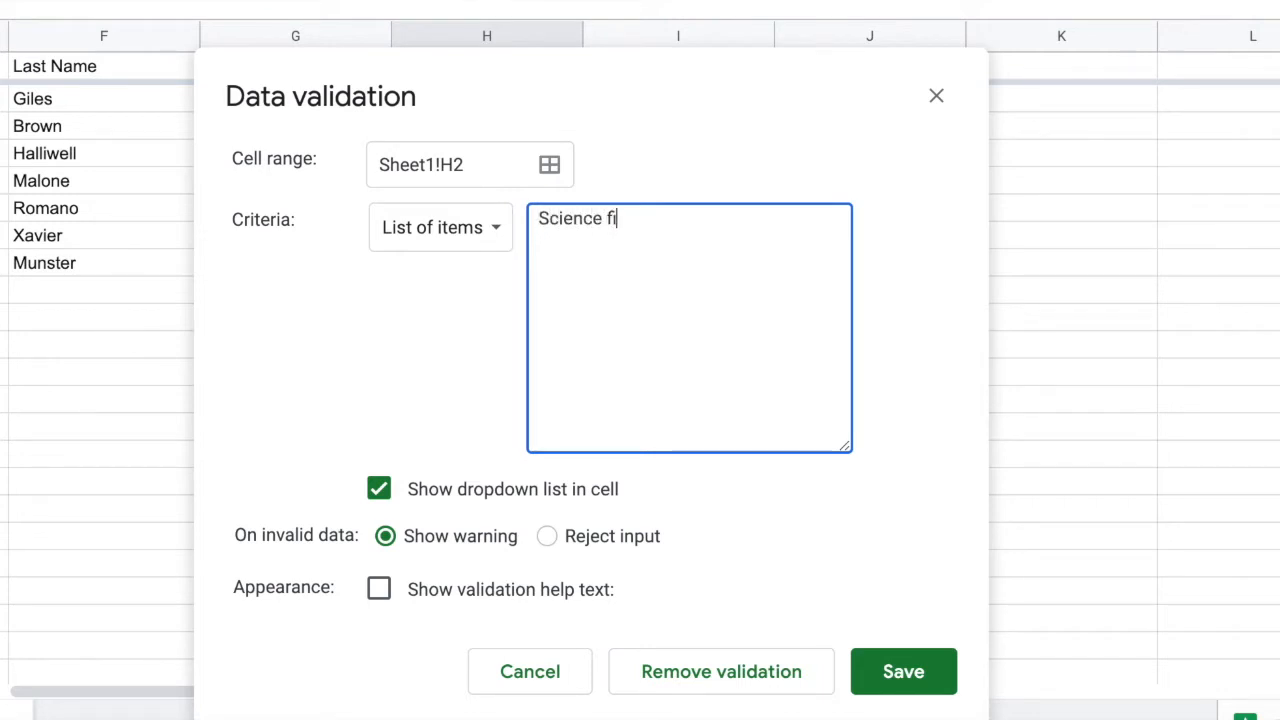
text(ction, fa)
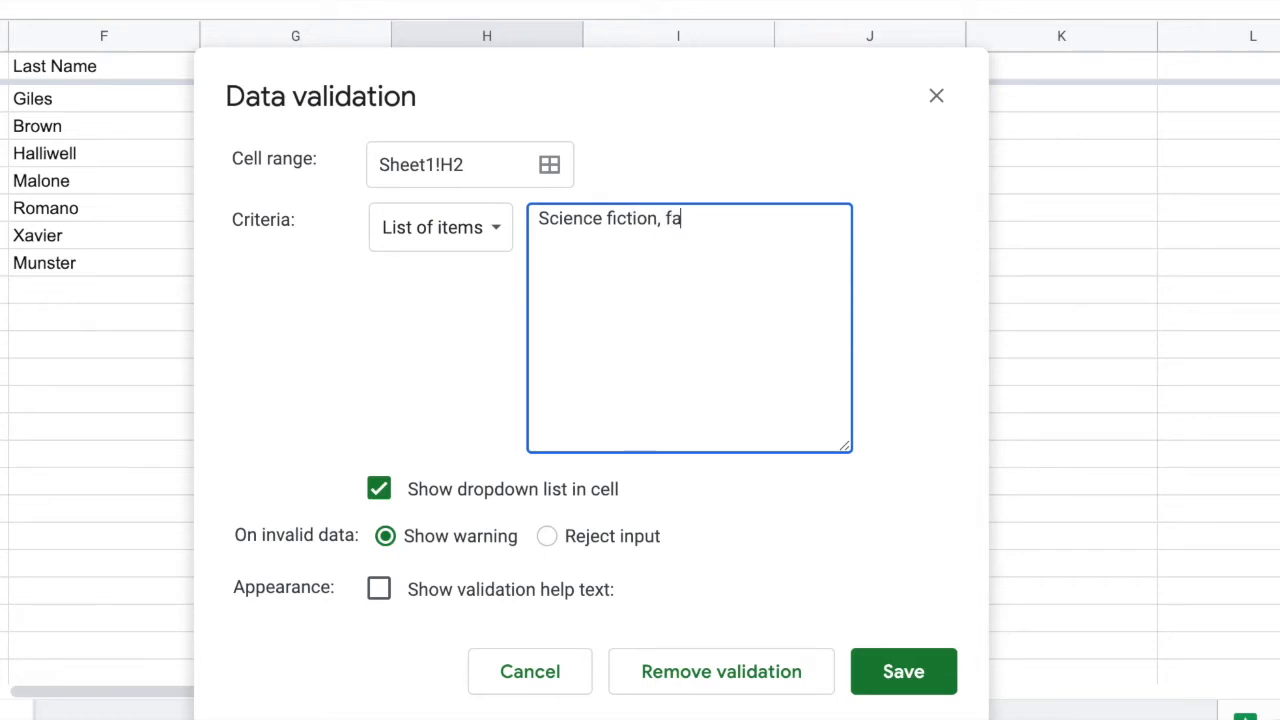
text(ntasy, horror, adventure, romance)
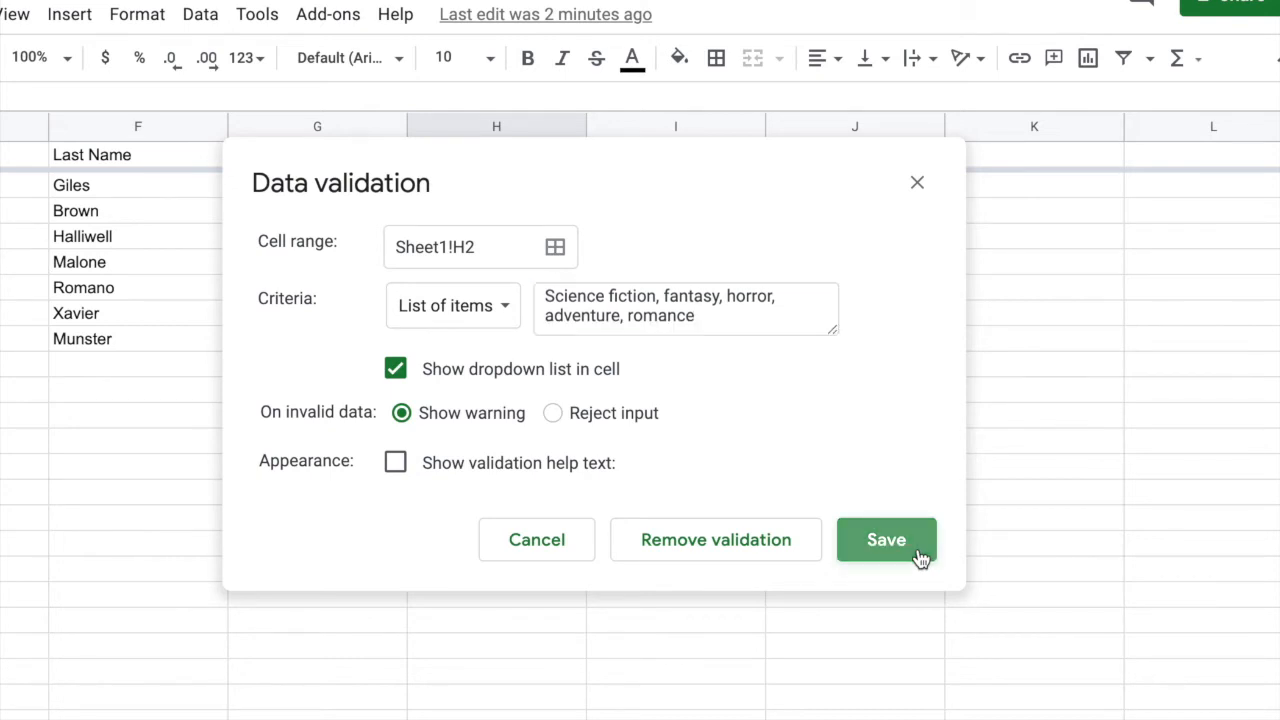
Save the genre dropdown rule and test it by typing 's' in H2.
click(884, 540)
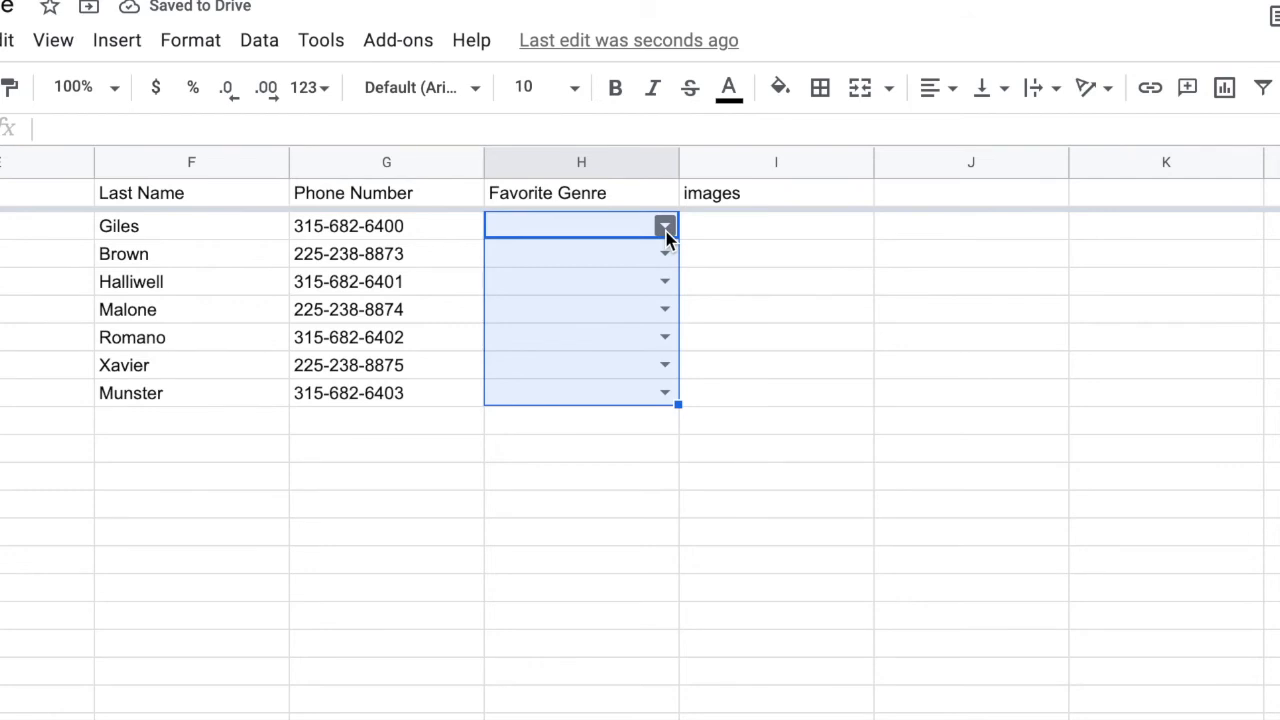
click(664, 224)
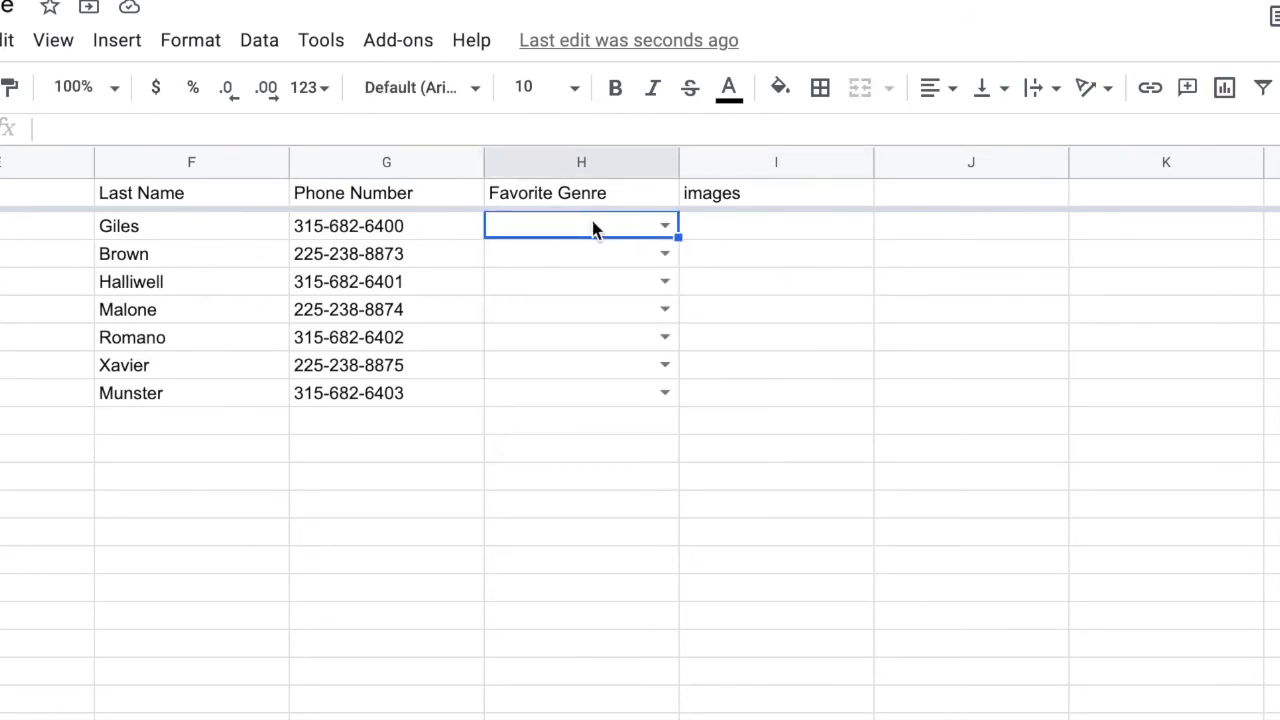
text(s)
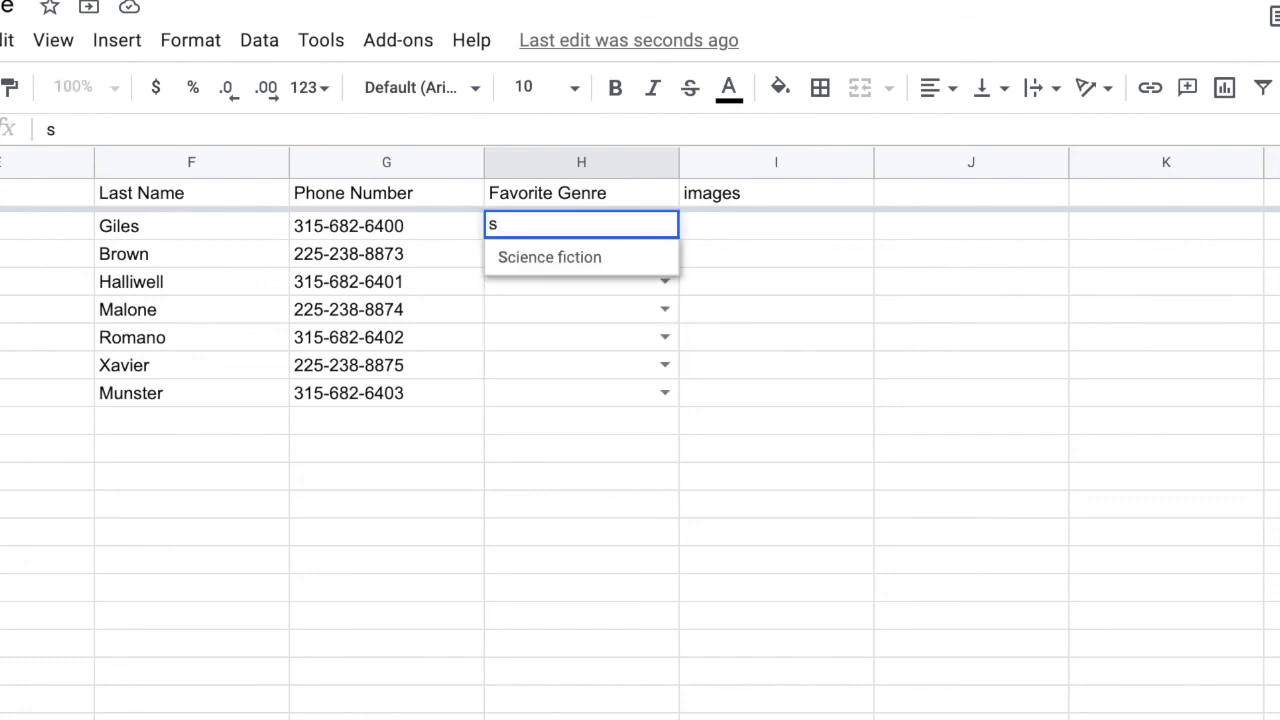